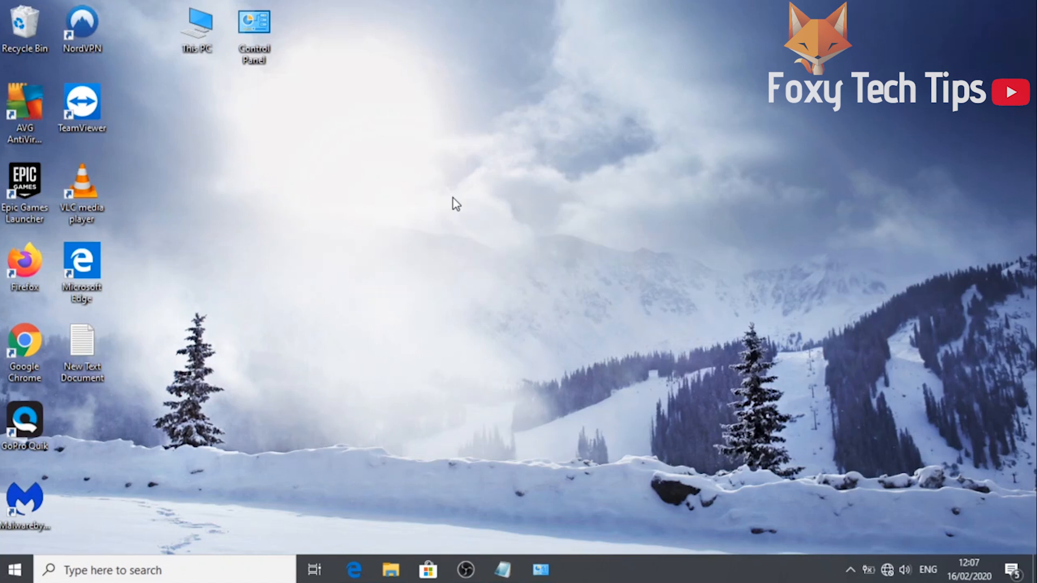
{"action": "mouse_move", "coordinate": [808, 367]}
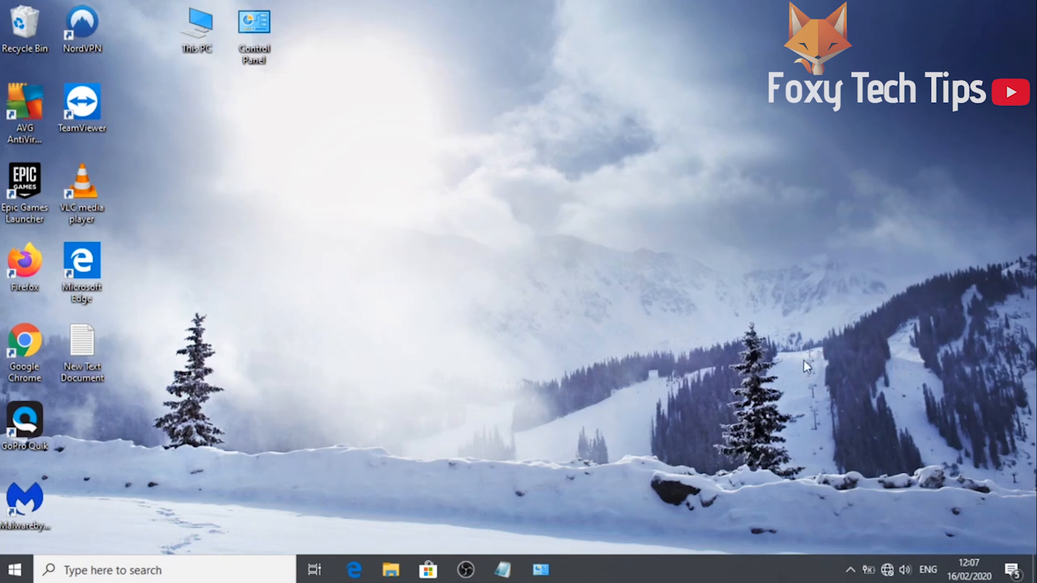
{"action": "mouse_move", "coordinate": [889, 571]}
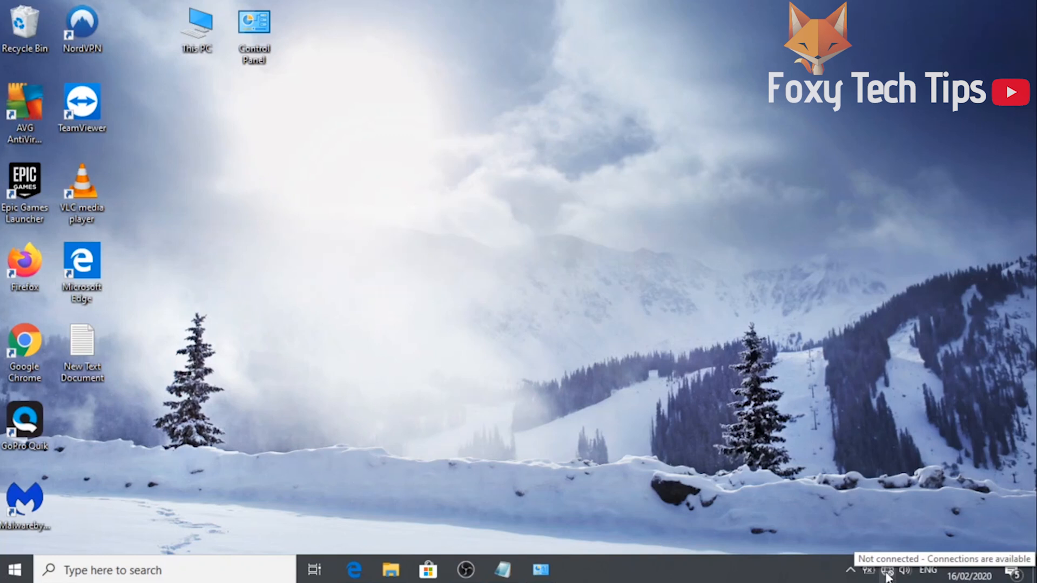
- From the network tray flyout, switch WiFi off and back on so available networks reappear
{"action": "left_click", "coordinate": [850, 569]}
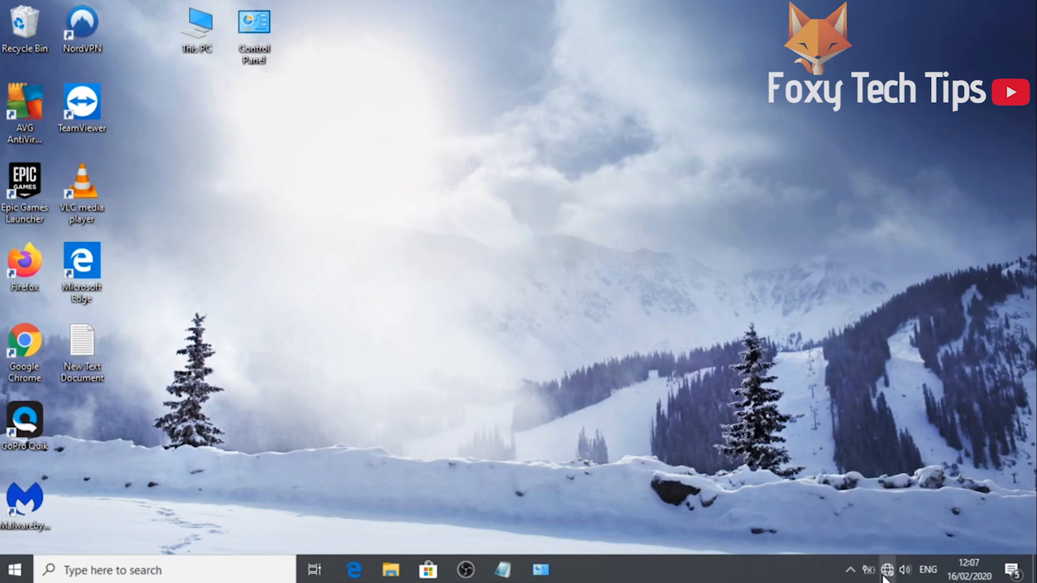
{"action": "left_click", "coordinate": [888, 569]}
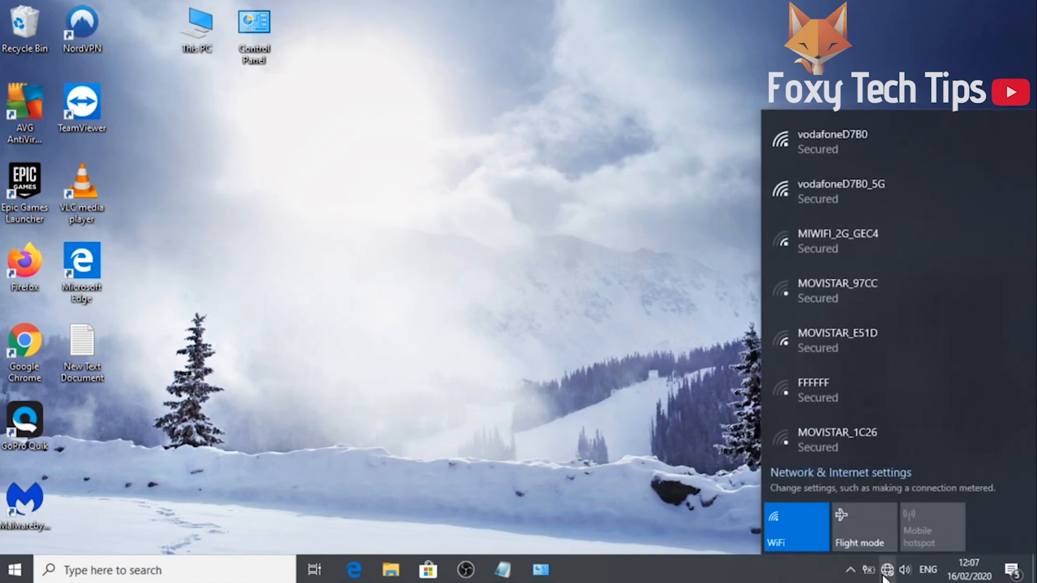
{"action": "mouse_move", "coordinate": [916, 529]}
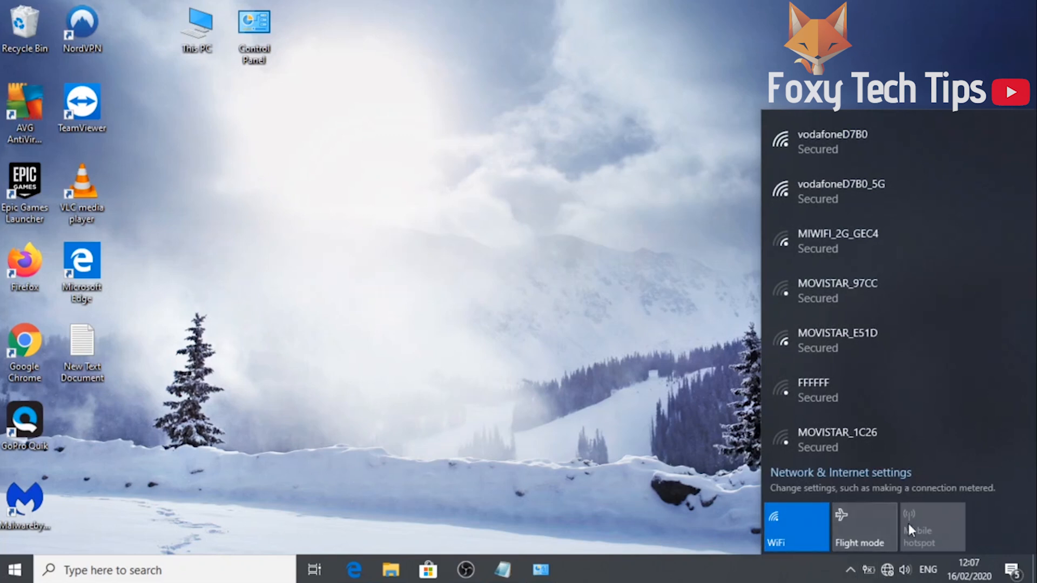
{"action": "mouse_move", "coordinate": [787, 528]}
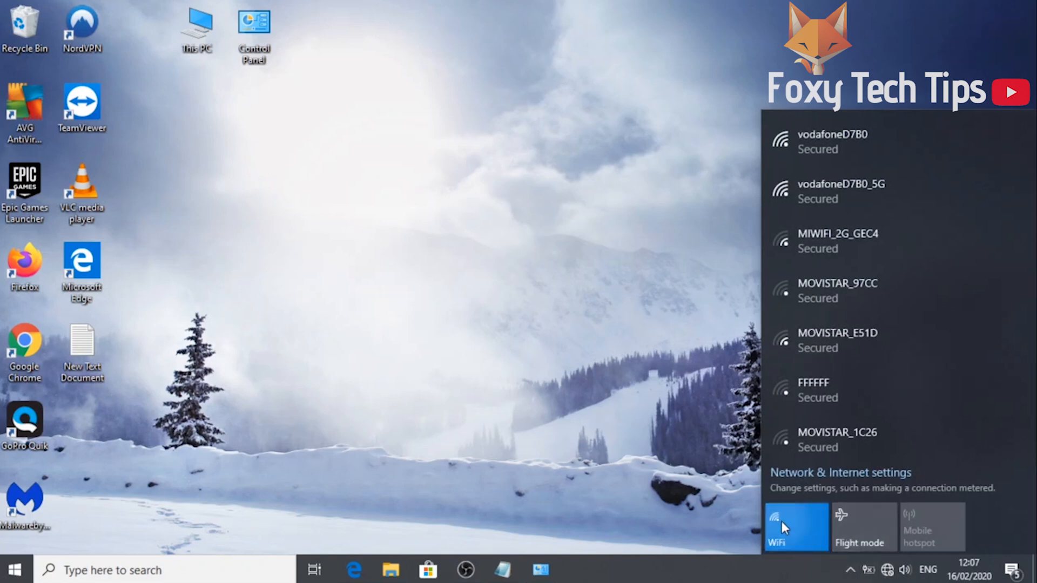
{"action": "left_click", "coordinate": [796, 528]}
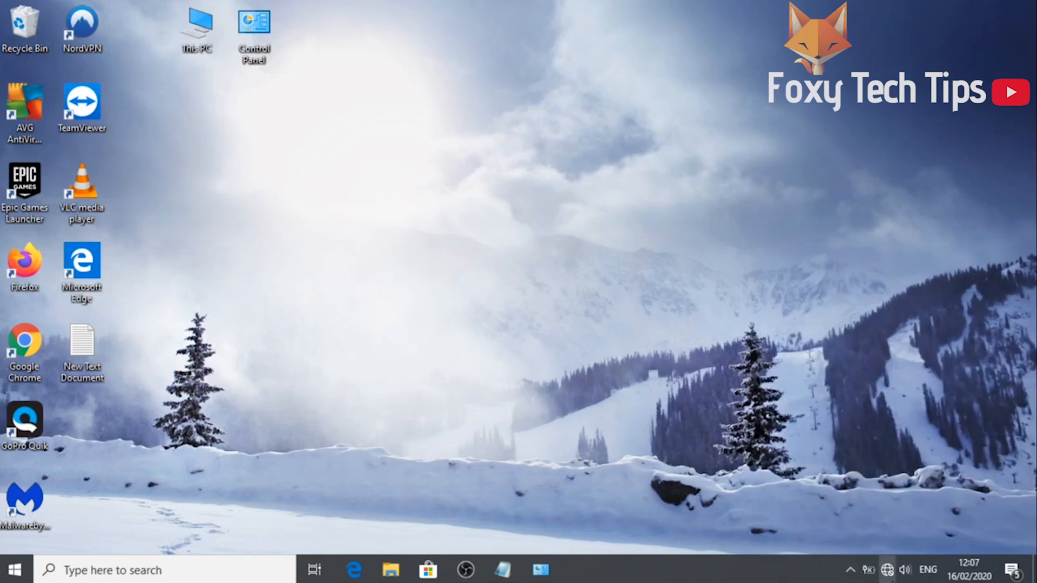
{"action": "left_click", "coordinate": [888, 569]}
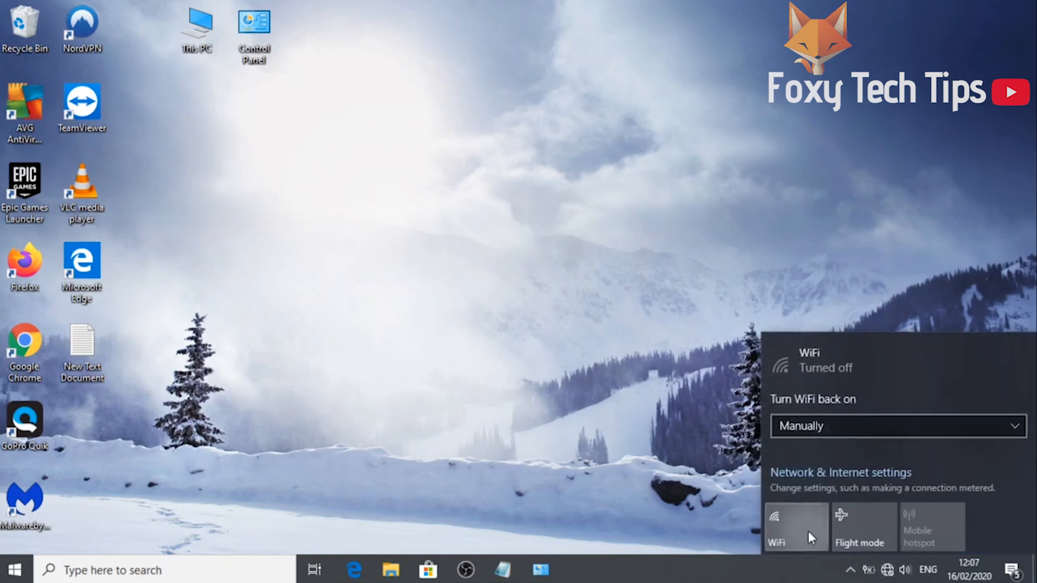
{"action": "left_click", "coordinate": [796, 527]}
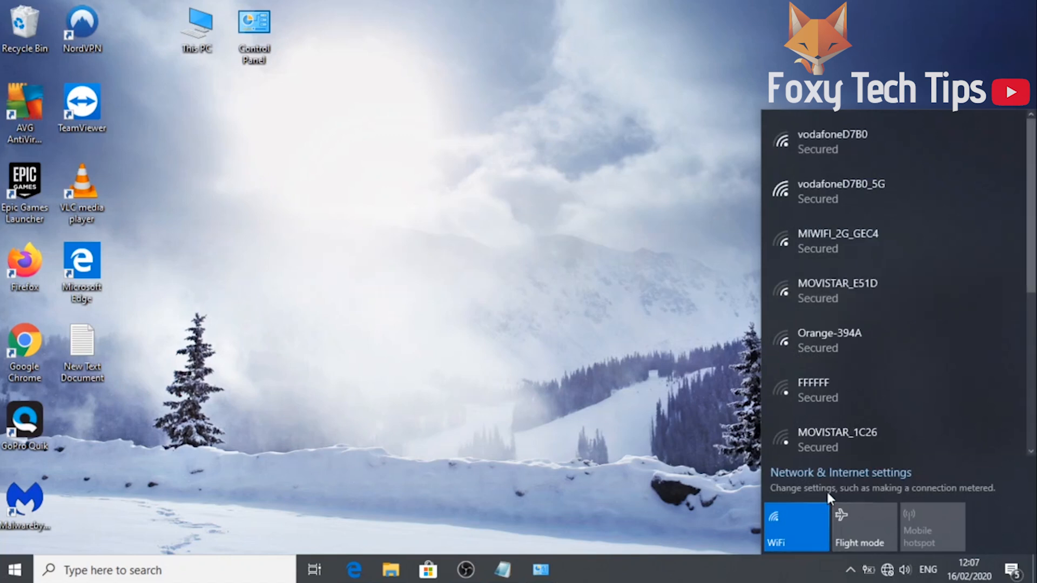
{"action": "mouse_move", "coordinate": [814, 518]}
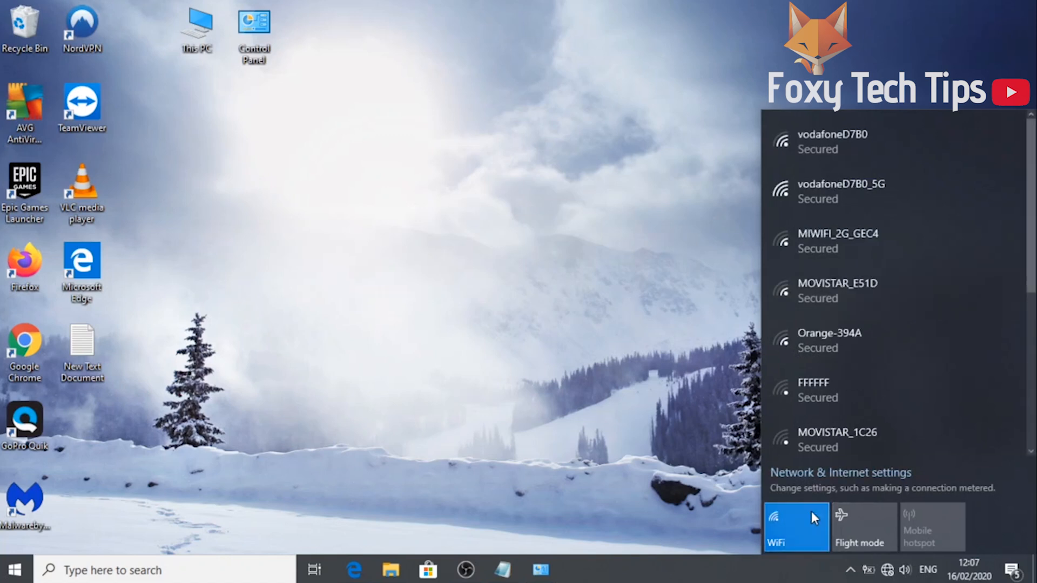
{"action": "mouse_move", "coordinate": [953, 316]}
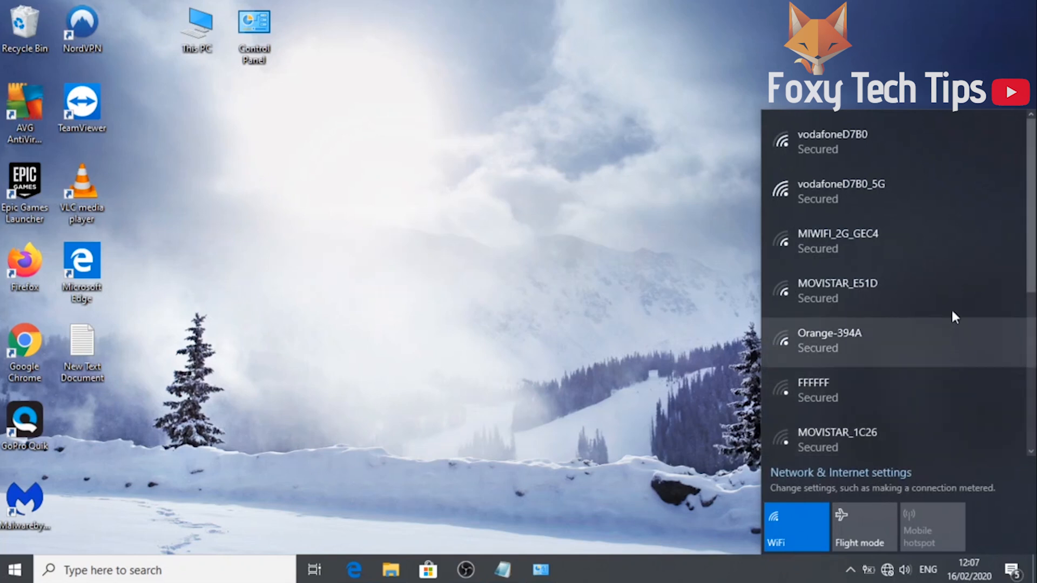
{"action": "mouse_move", "coordinate": [891, 204]}
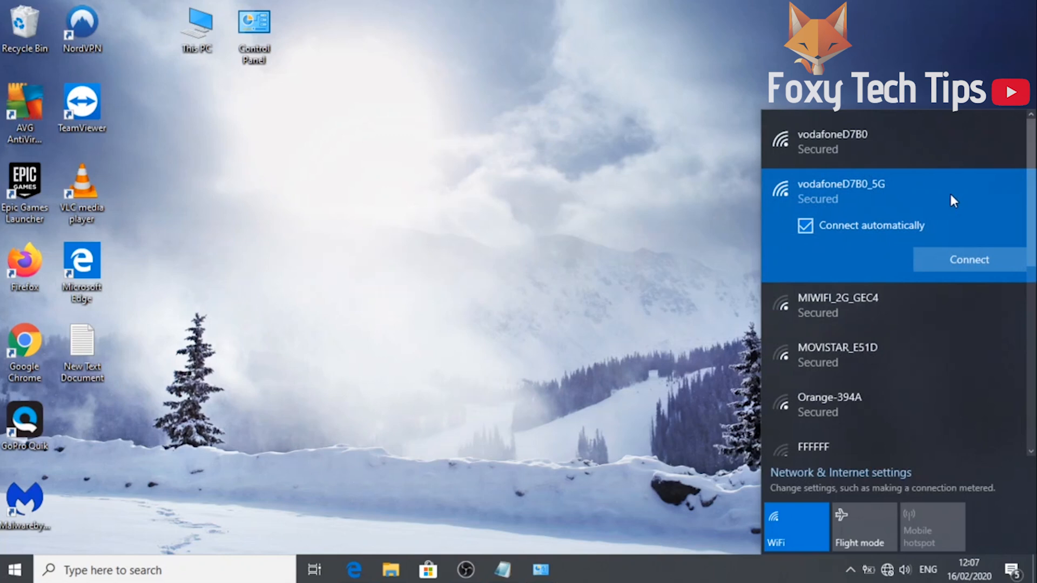
{"action": "mouse_move", "coordinate": [969, 259]}
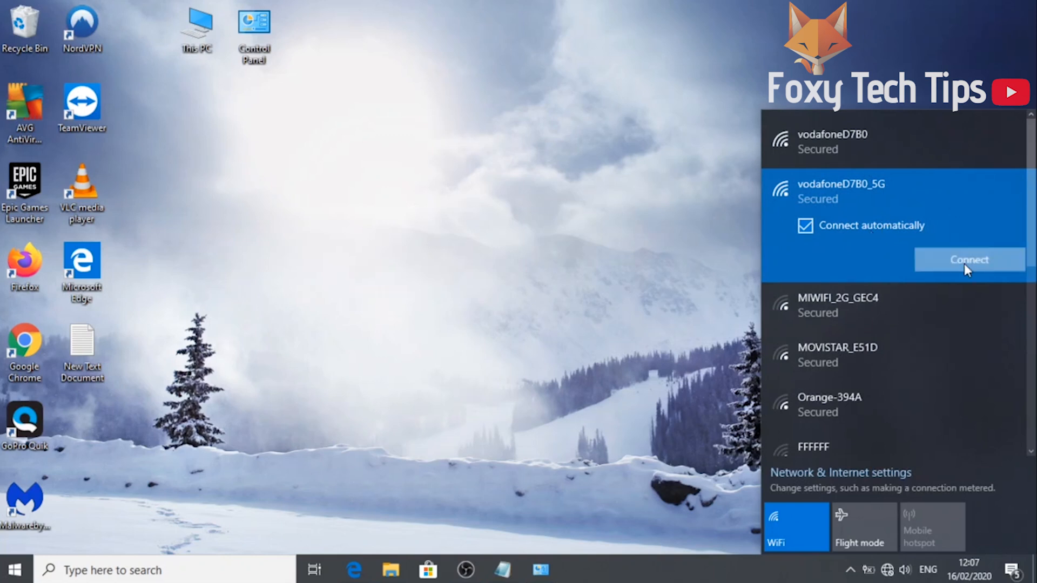
- Connect to vodafoneD7B0_5G and submit its network security key
{"action": "left_click", "coordinate": [968, 259]}
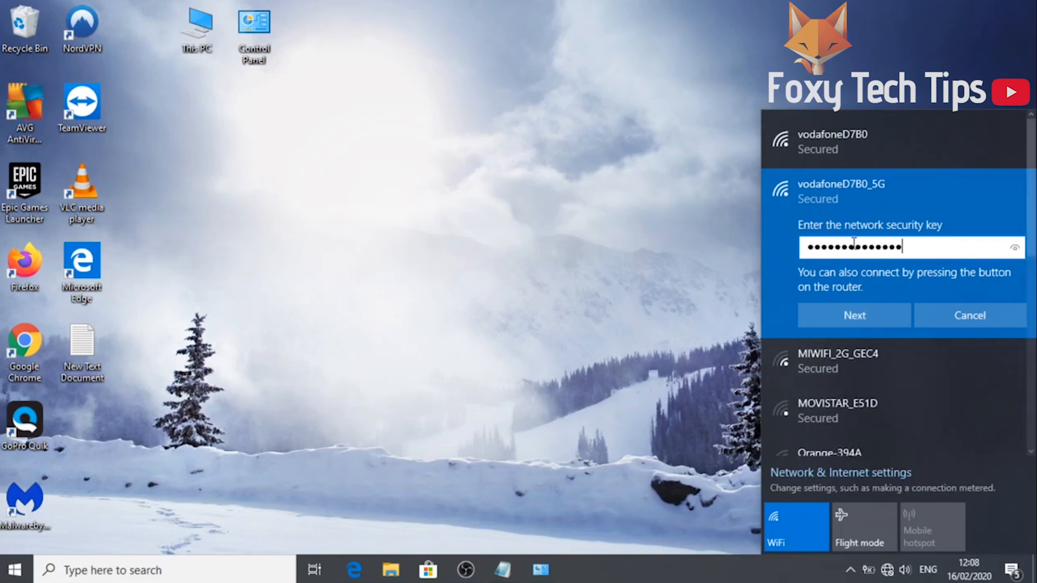
{"action": "mouse_move", "coordinate": [854, 316]}
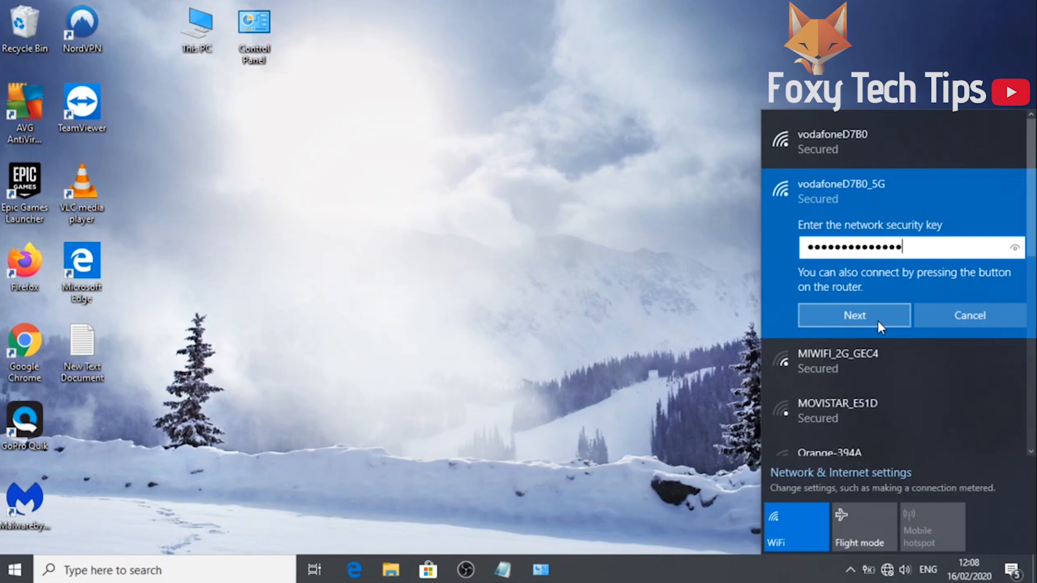
{"action": "left_click", "coordinate": [853, 315]}
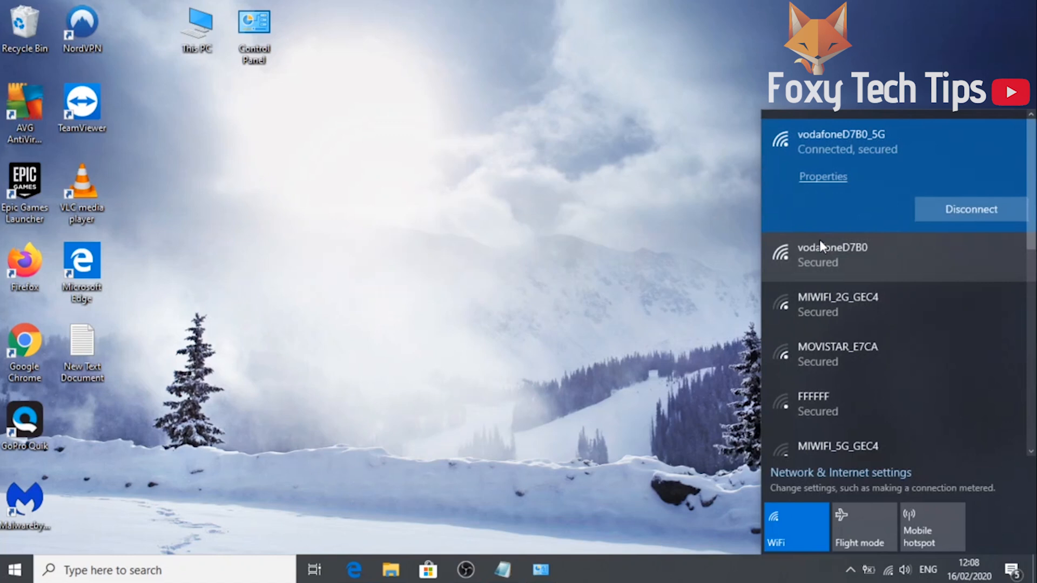
{"action": "mouse_move", "coordinate": [644, 223]}
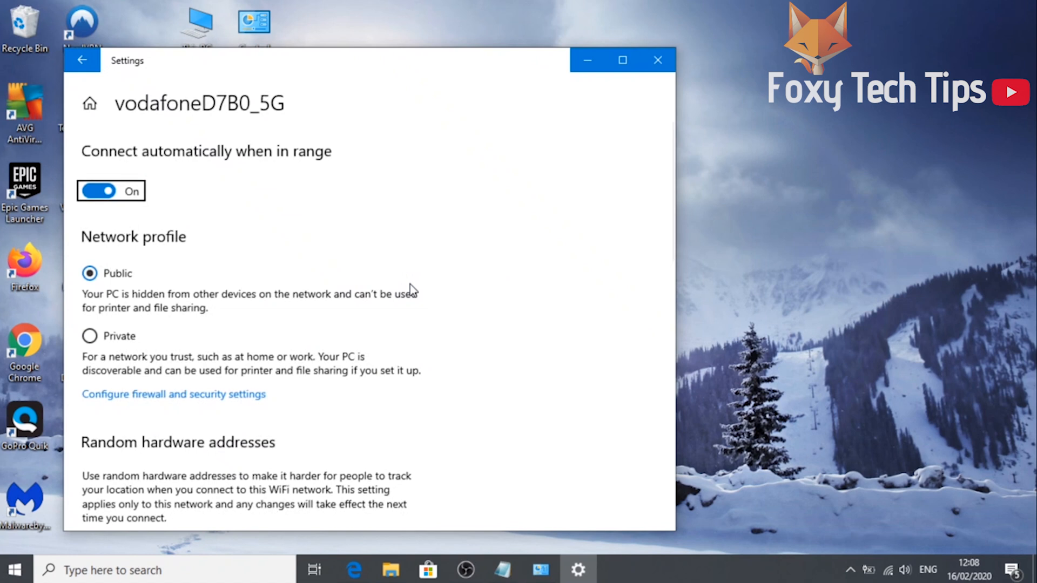
- Scroll the vodafoneD7B0_5G properties page to the Network profile and hardware address options
{"action": "scroll", "scroll_direction": "down", "scroll_amount": 3}
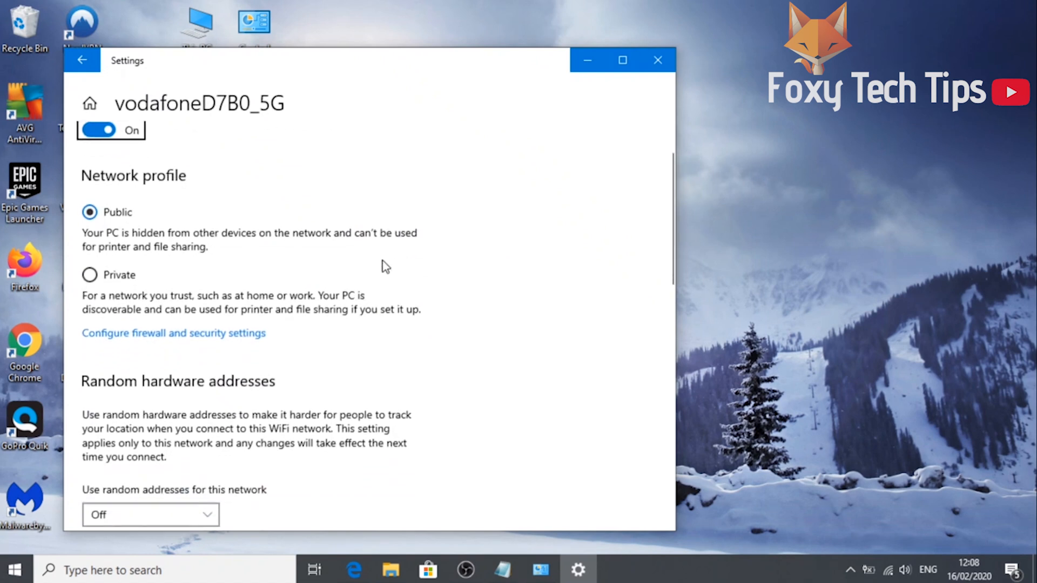
{"action": "mouse_move", "coordinate": [209, 264]}
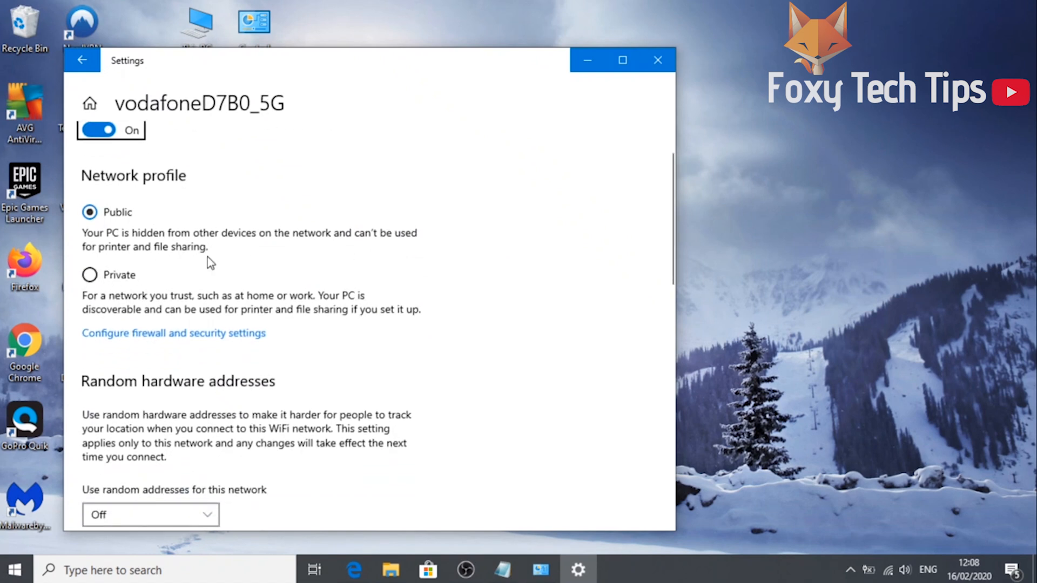